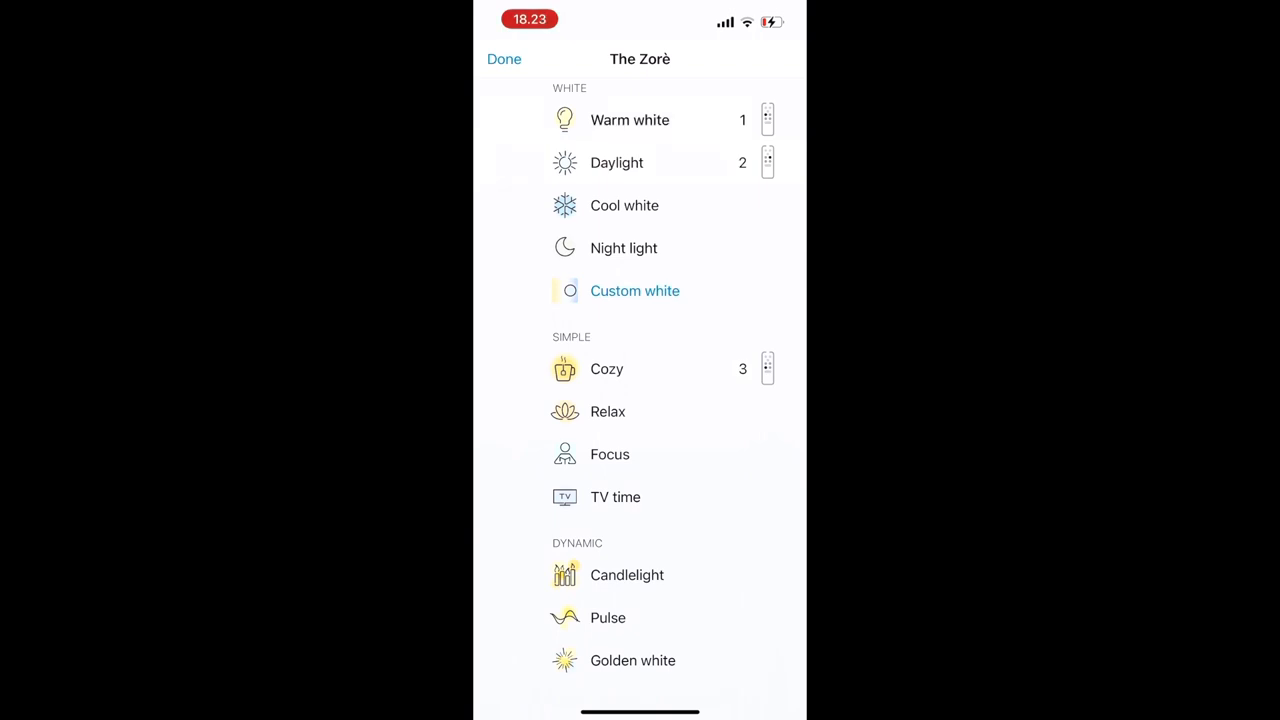
Switch the Master Bedroom lights through Warm white and Cozy, ending on Bedtime.
click(504, 59)
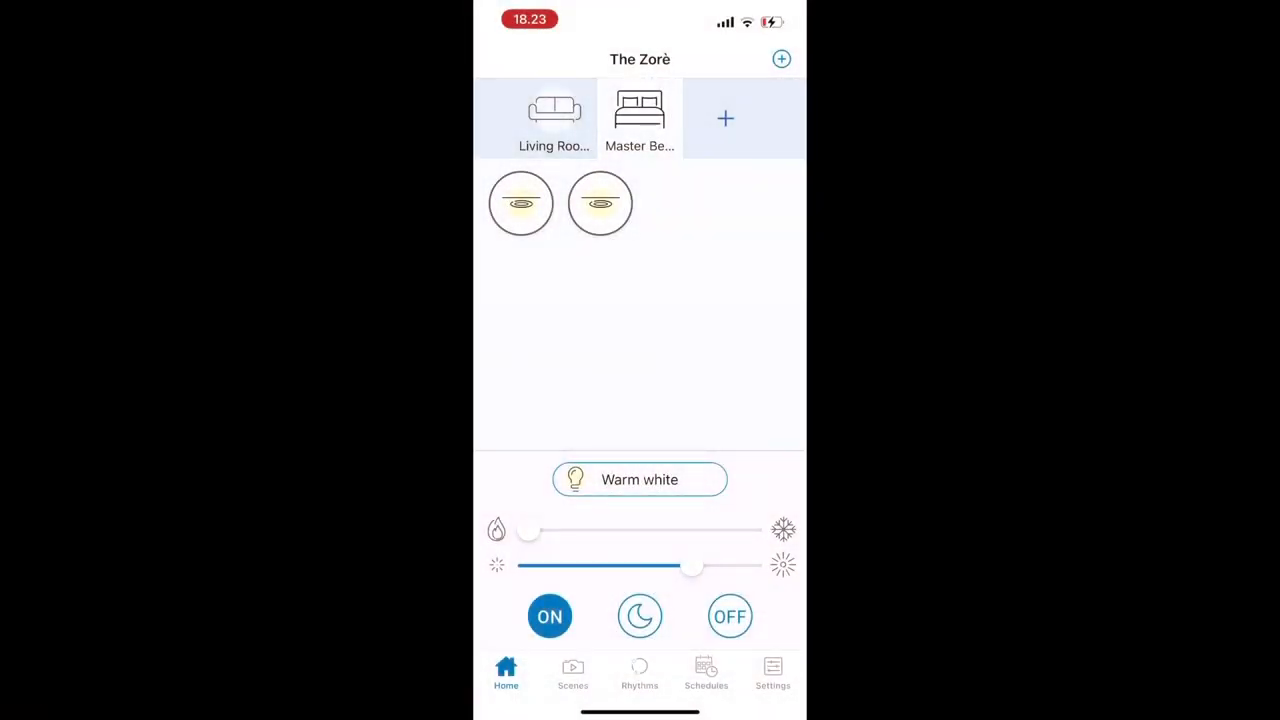
click(639, 479)
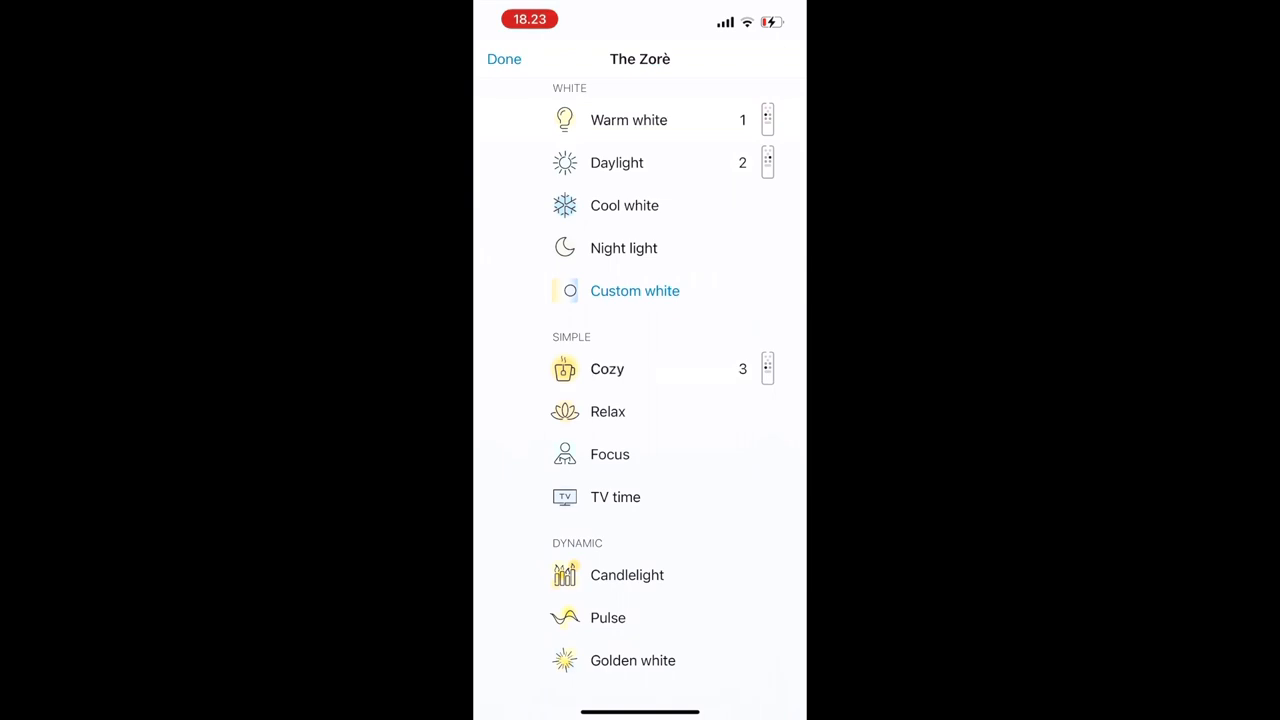
click(504, 58)
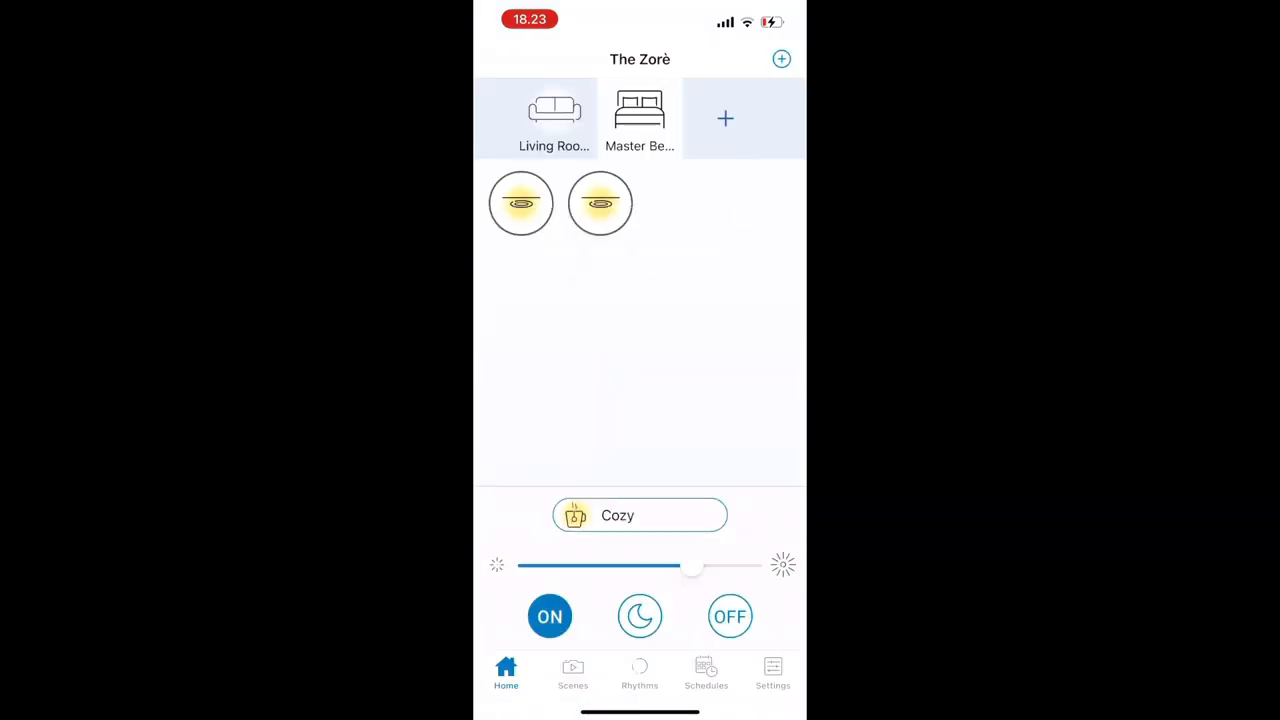
click(639, 515)
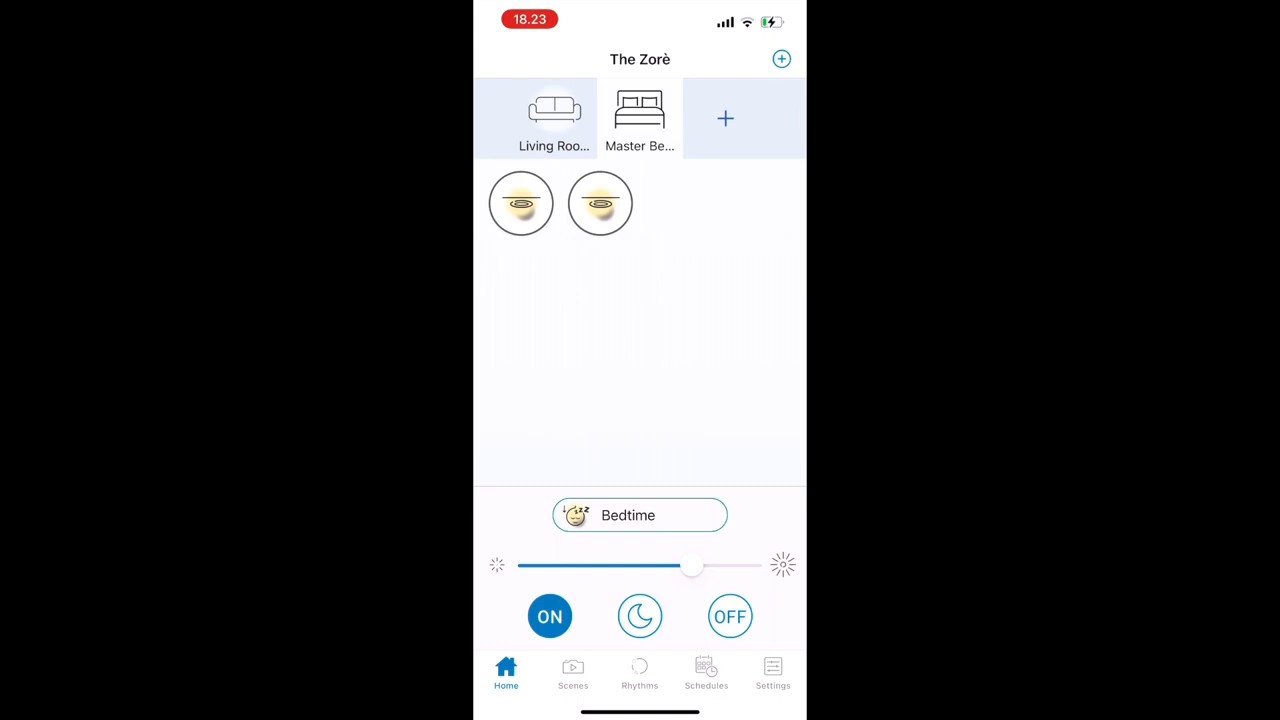
Dim the bedroom lights, then switch them to Daylight mode.
drag(690, 566, 563, 566)
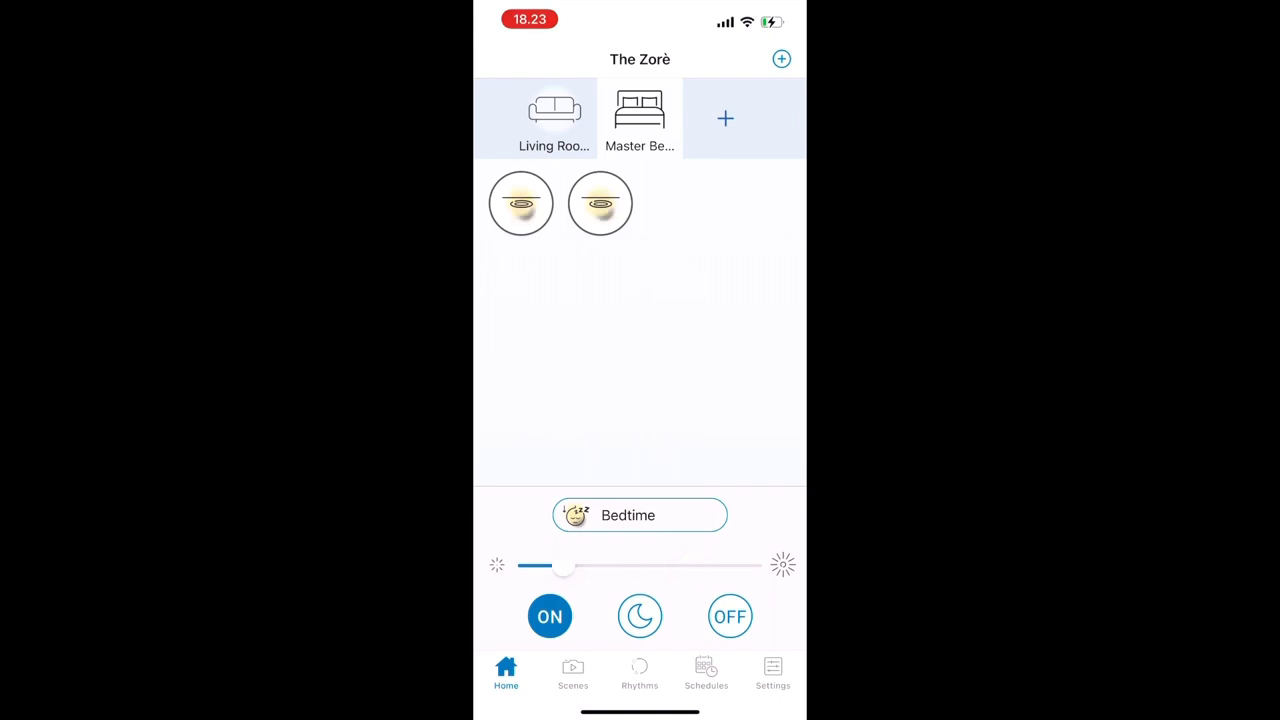
click(730, 616)
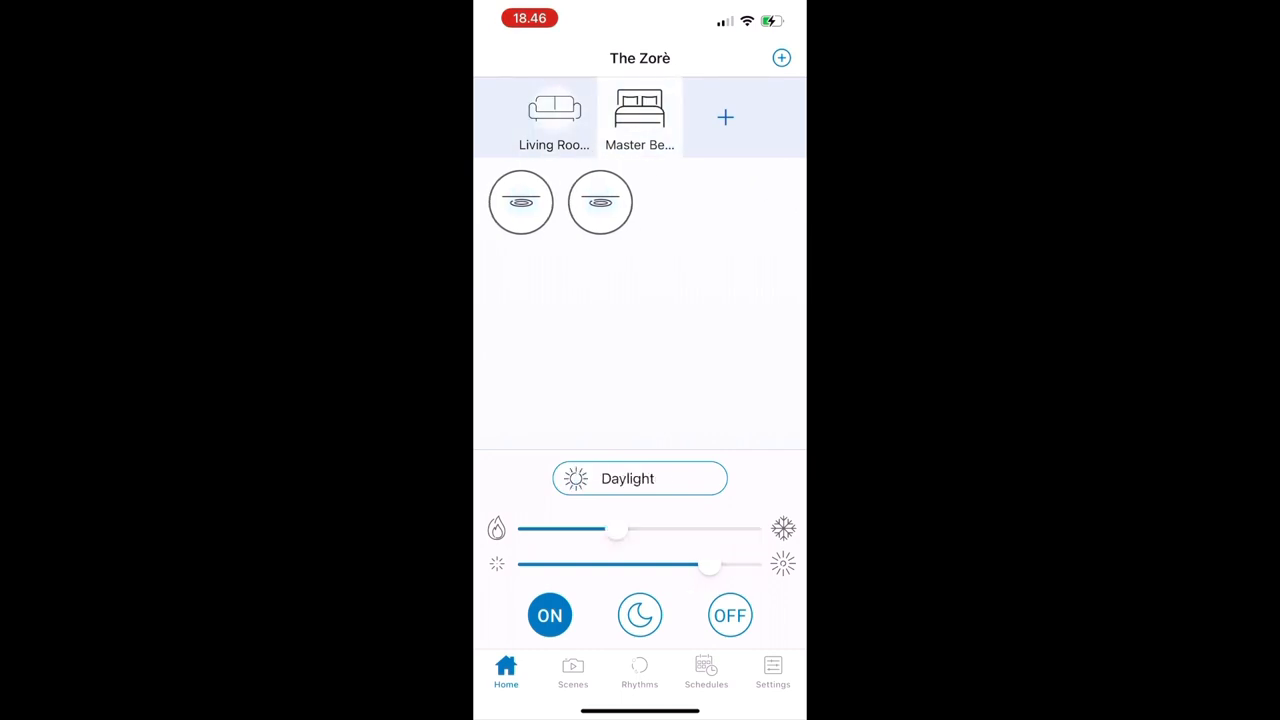
Browse the available room types, then return to the bedroom light controls.
click(725, 117)
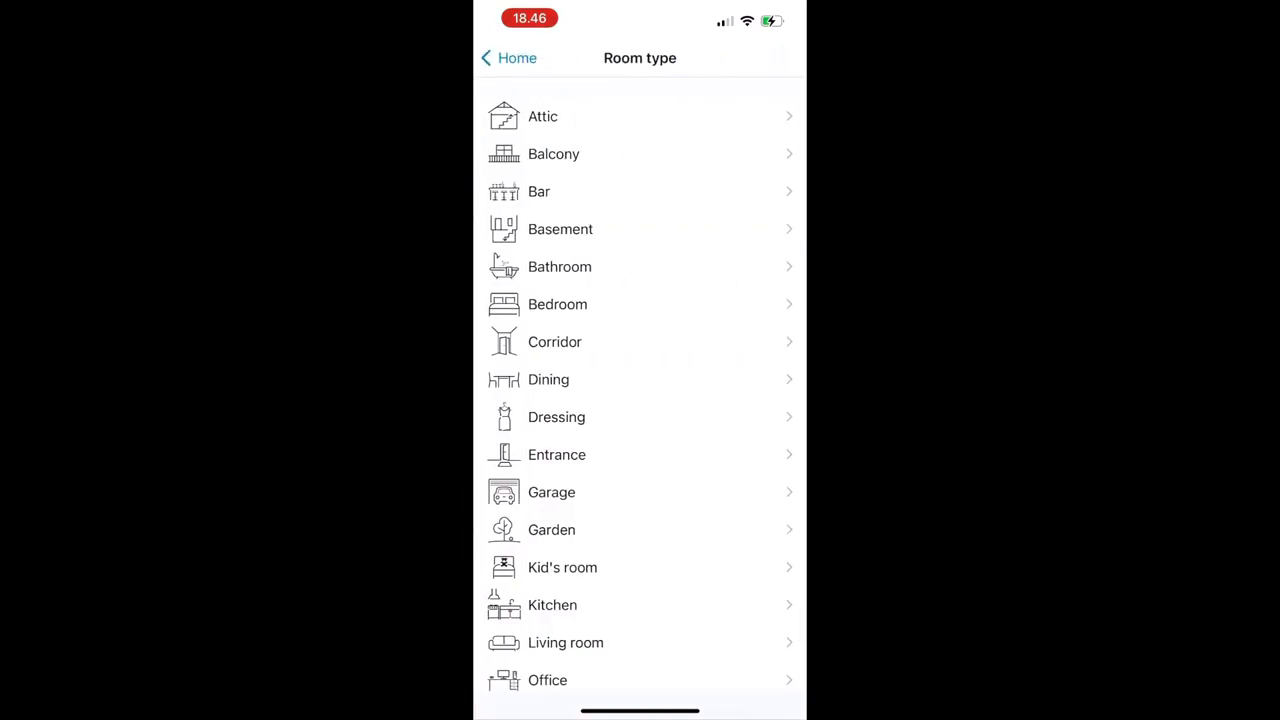
scroll(down, 3)
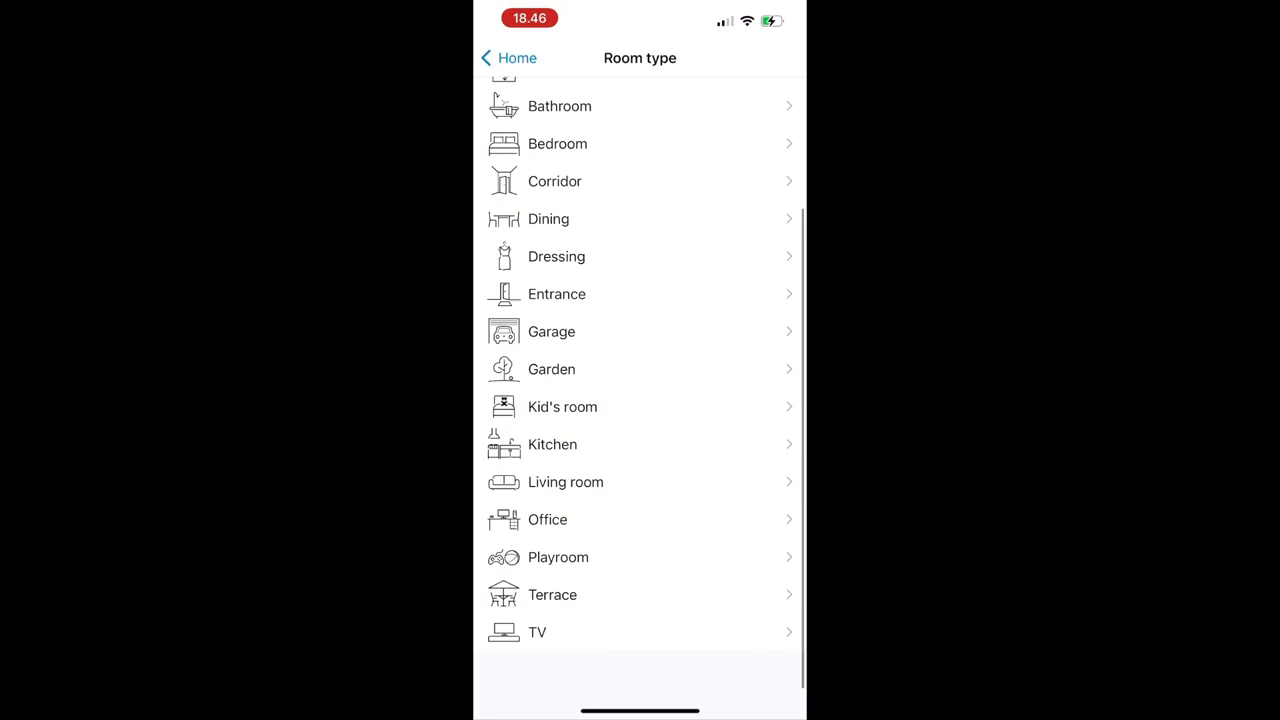
scroll(down, 3)
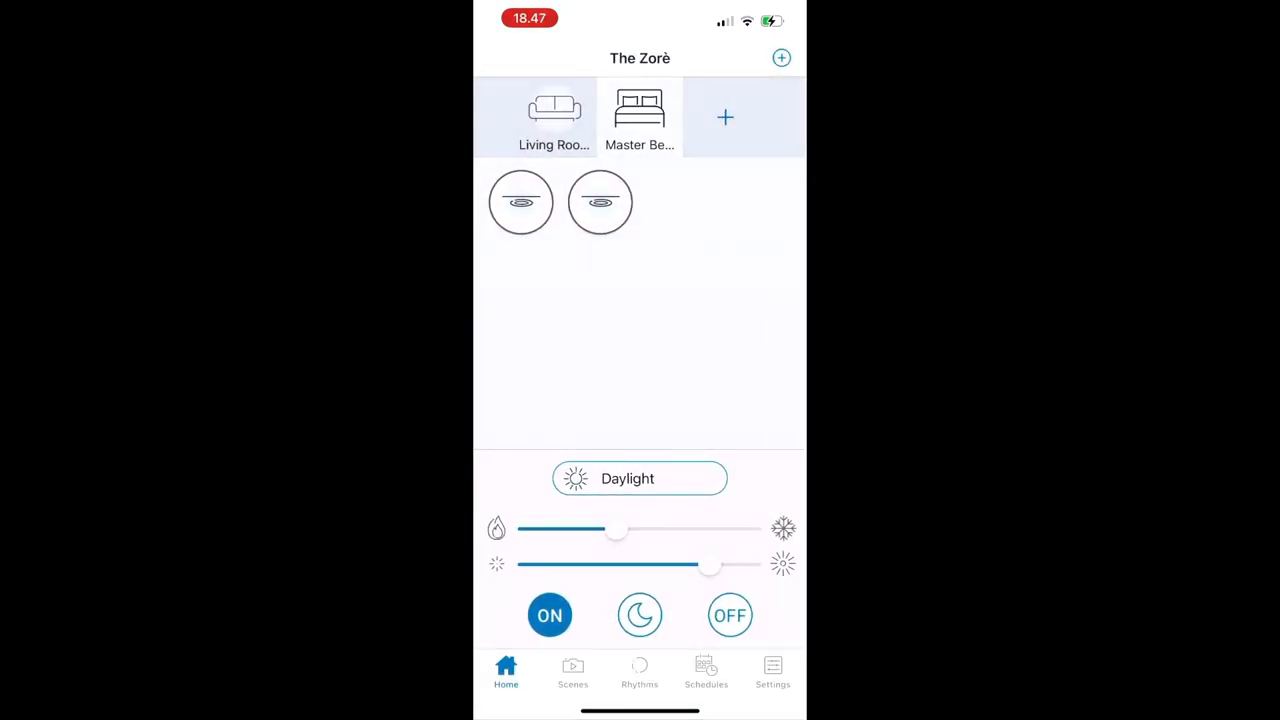
click(639, 478)
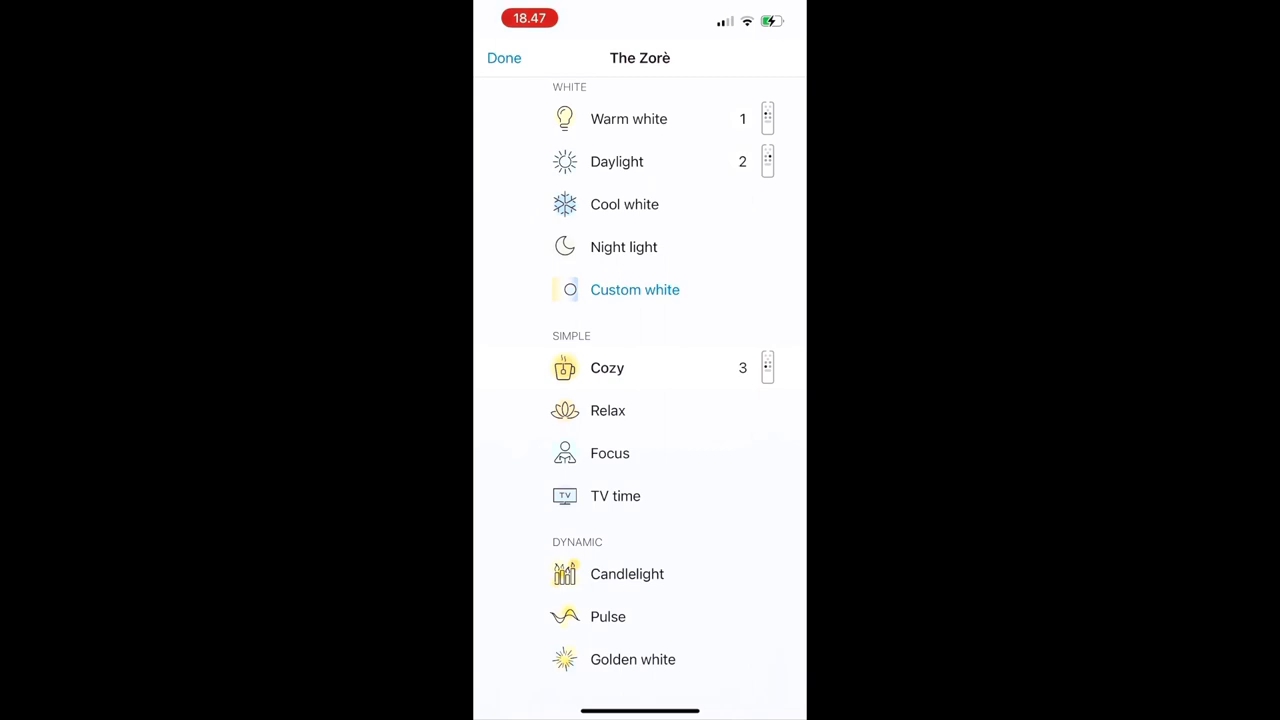
Raise the Bedtime lights to full brightness and check the empty Scenes page.
scroll(down, 3)
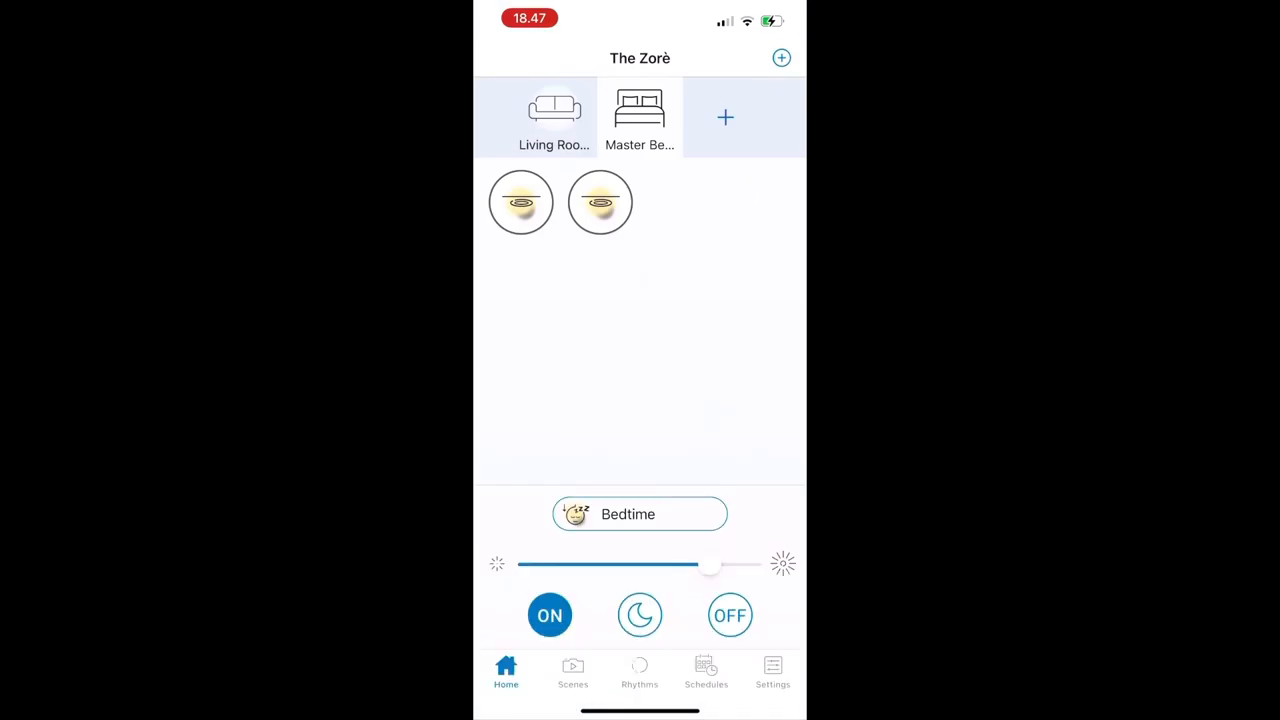
drag(710, 565, 560, 565)
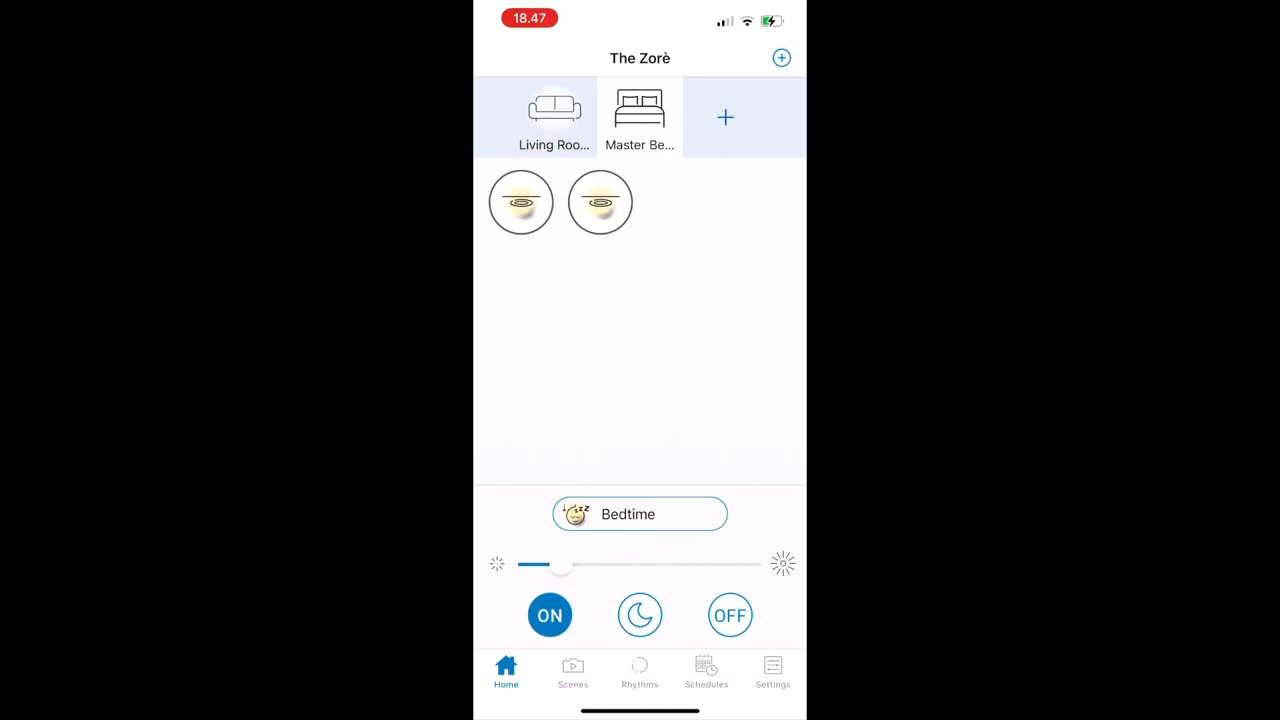
drag(560, 565, 580, 565)
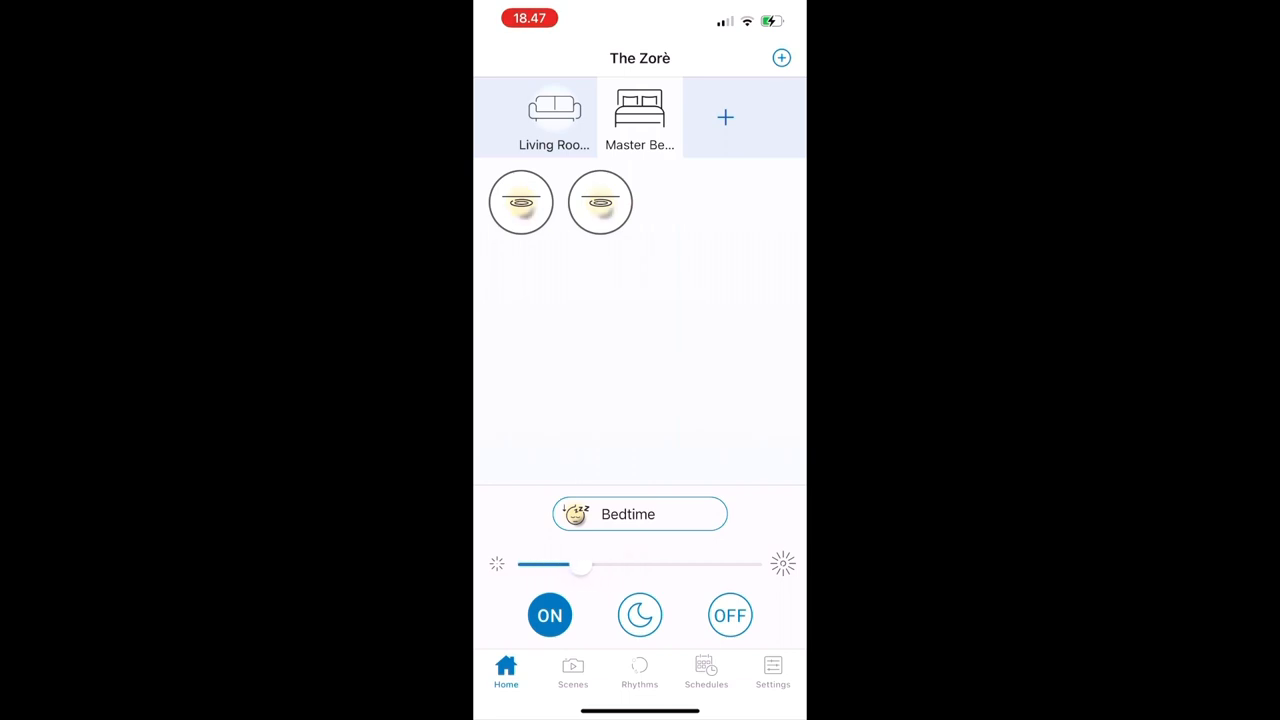
drag(580, 564, 745, 564)
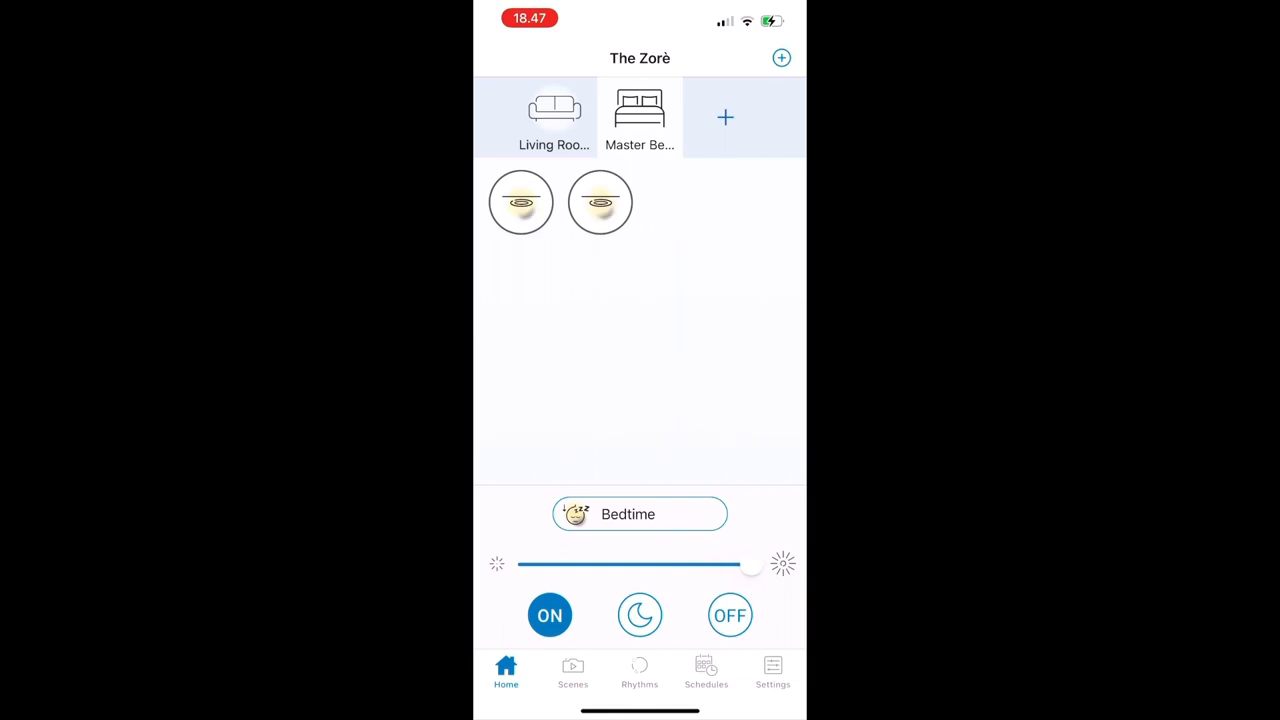
click(572, 670)
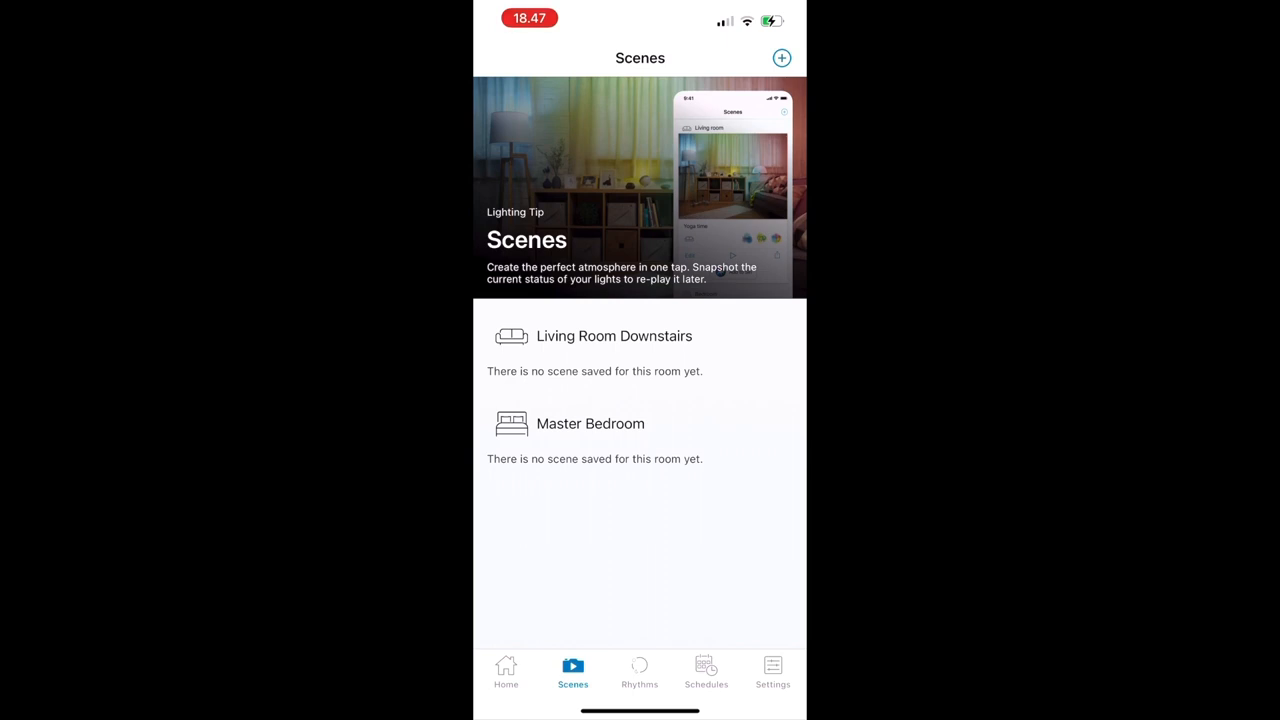
Review both rooms' disabled Rhythms and tips, then view the Good Morning! and Vacation Mode schedules.
click(639, 670)
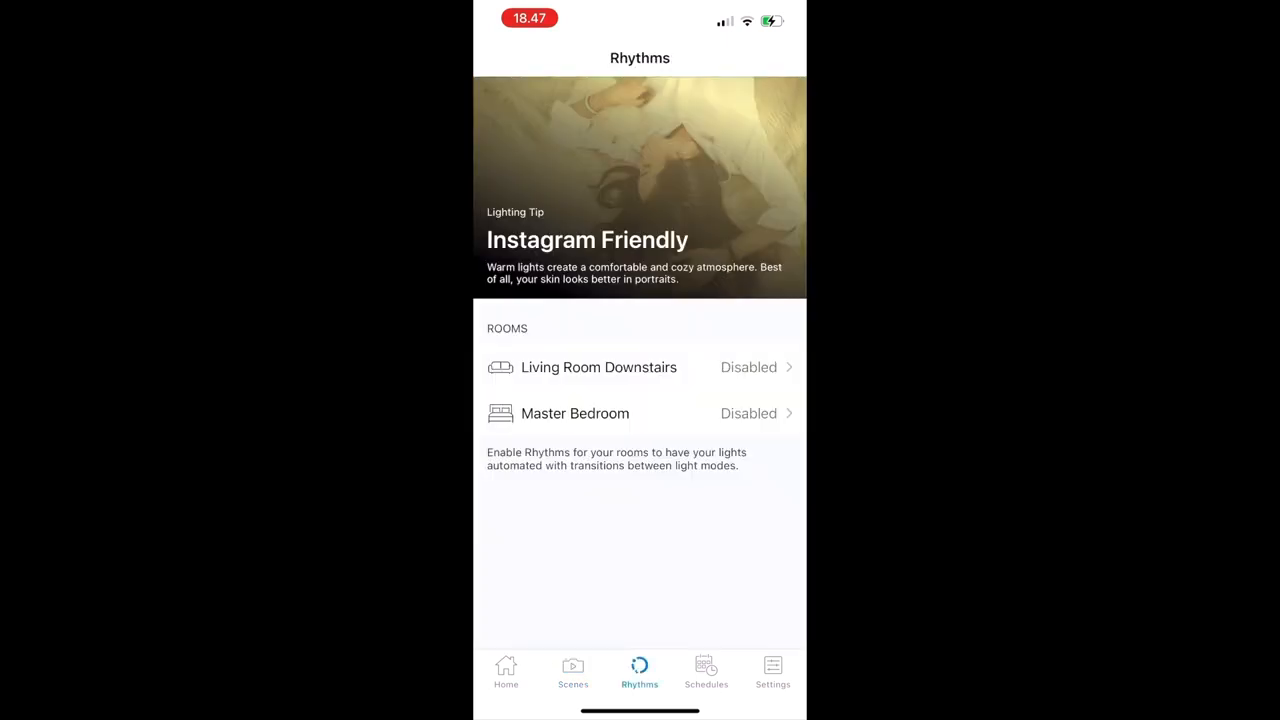
click(598, 367)
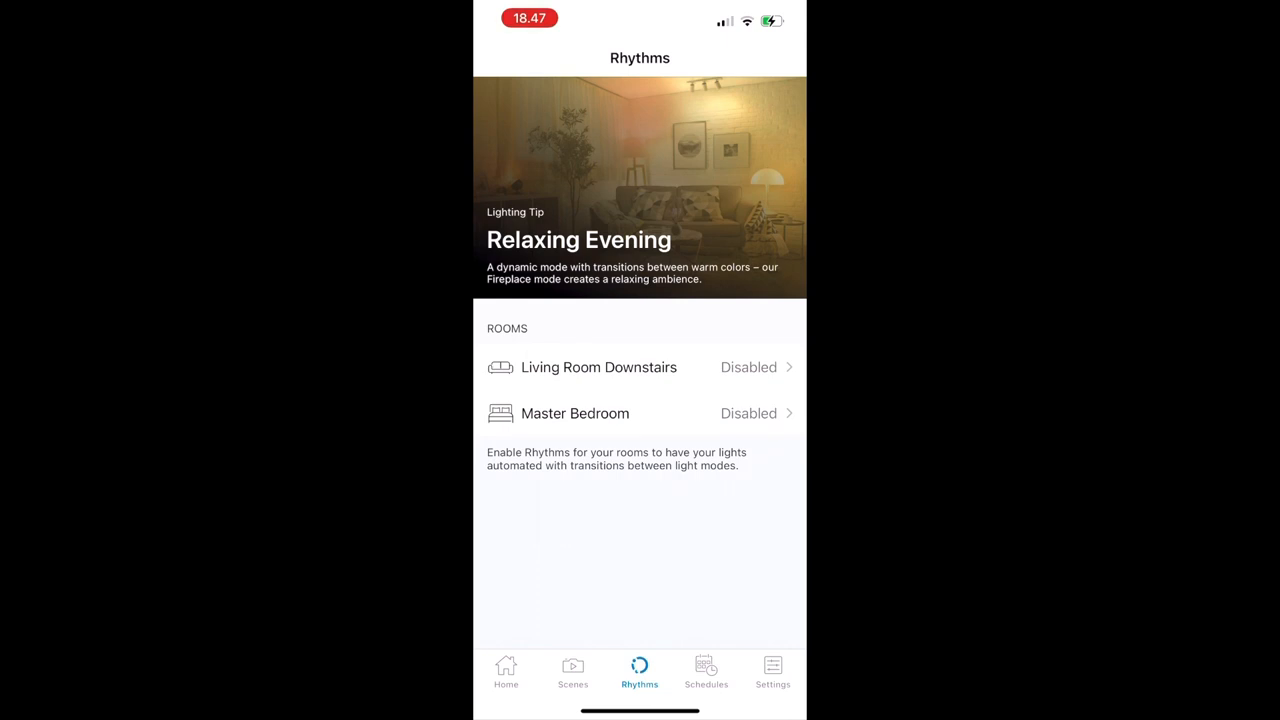
click(706, 672)
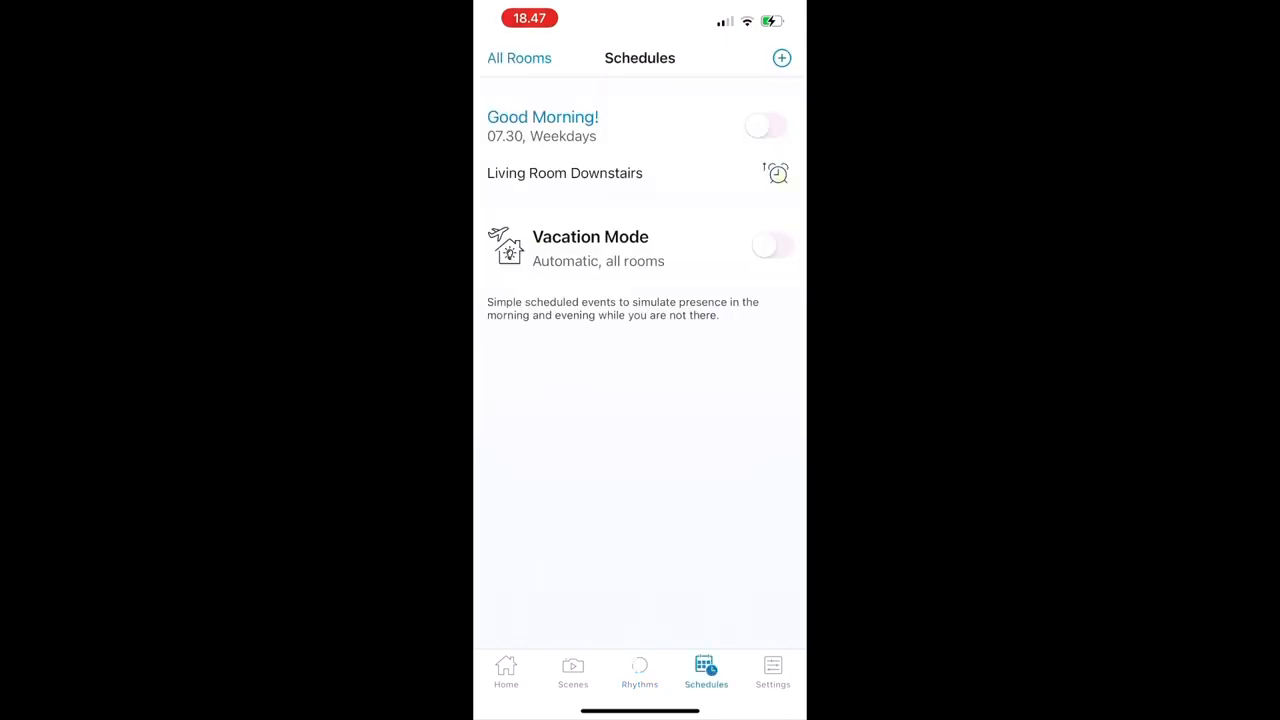
Enable the Good Morning! schedule's 2-hour End option, leave it off, then view home Settings.
click(766, 125)
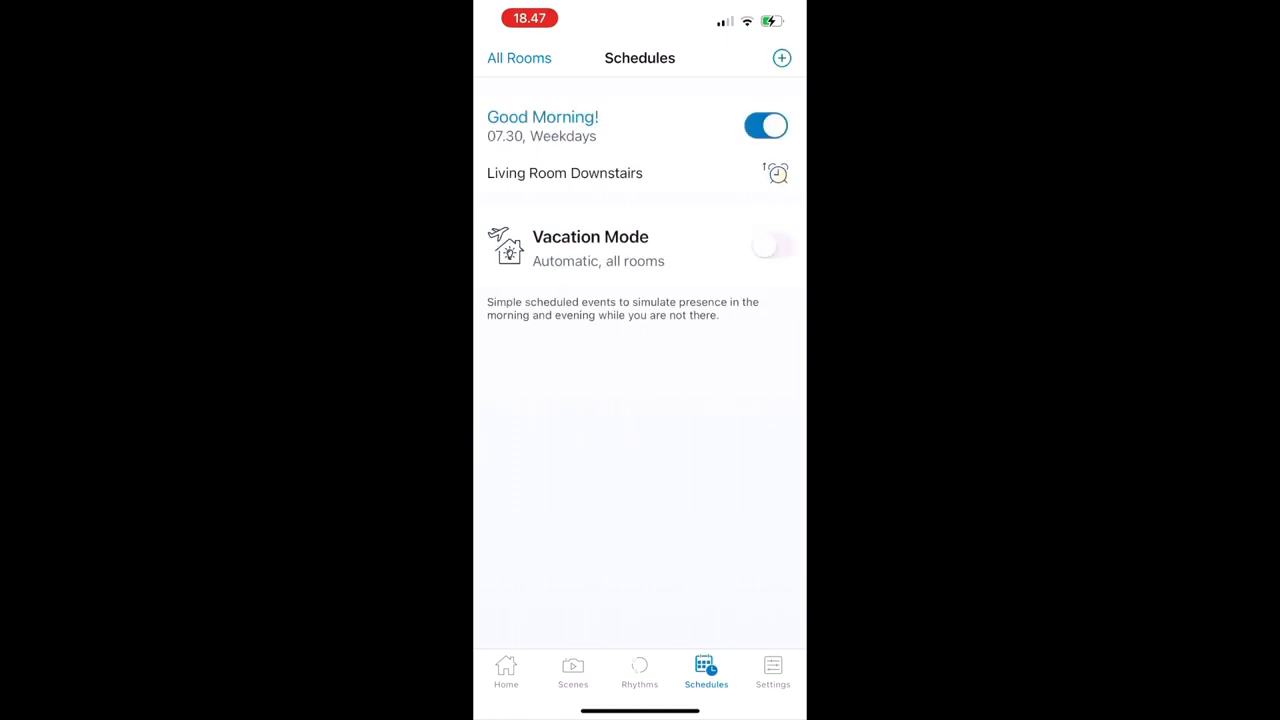
click(542, 125)
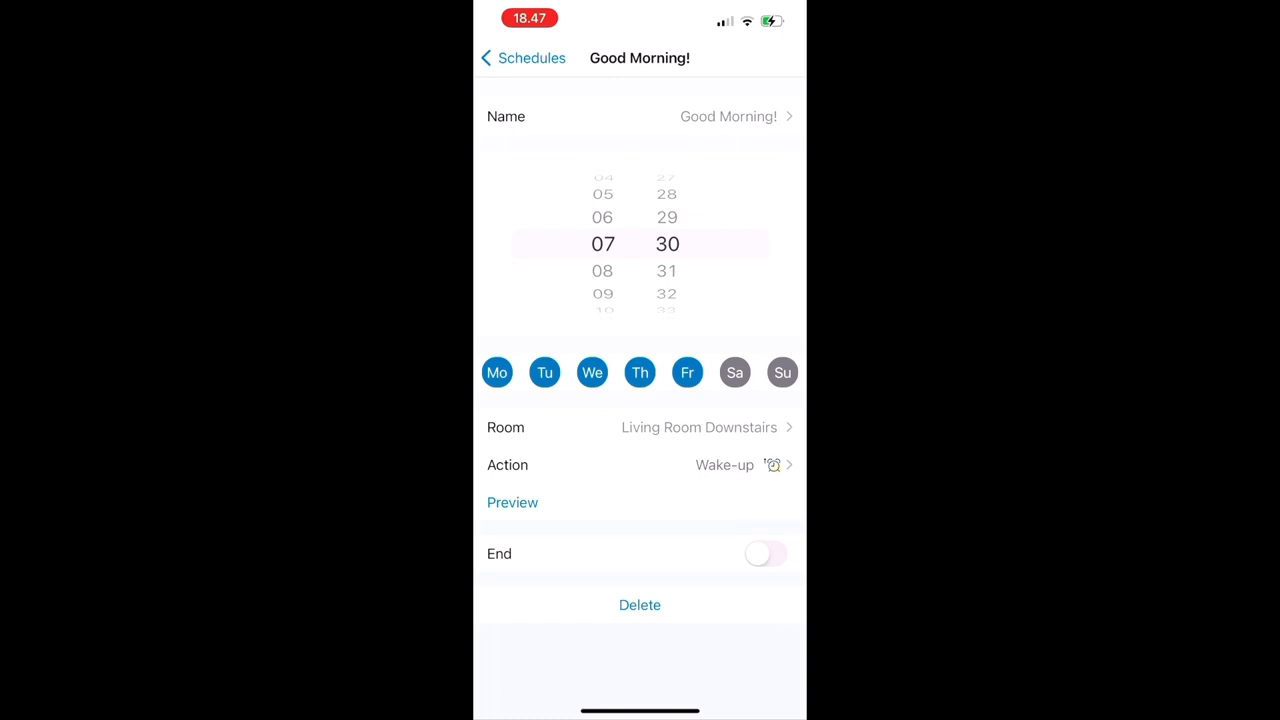
click(766, 553)
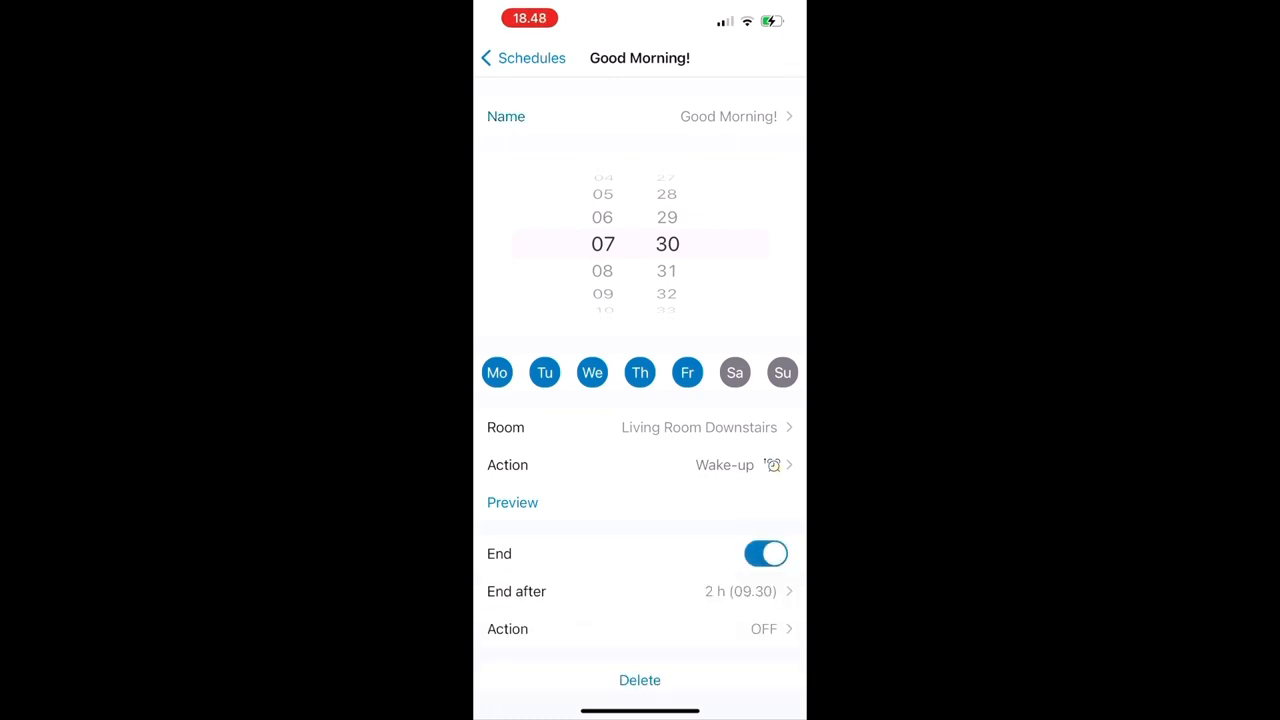
click(523, 58)
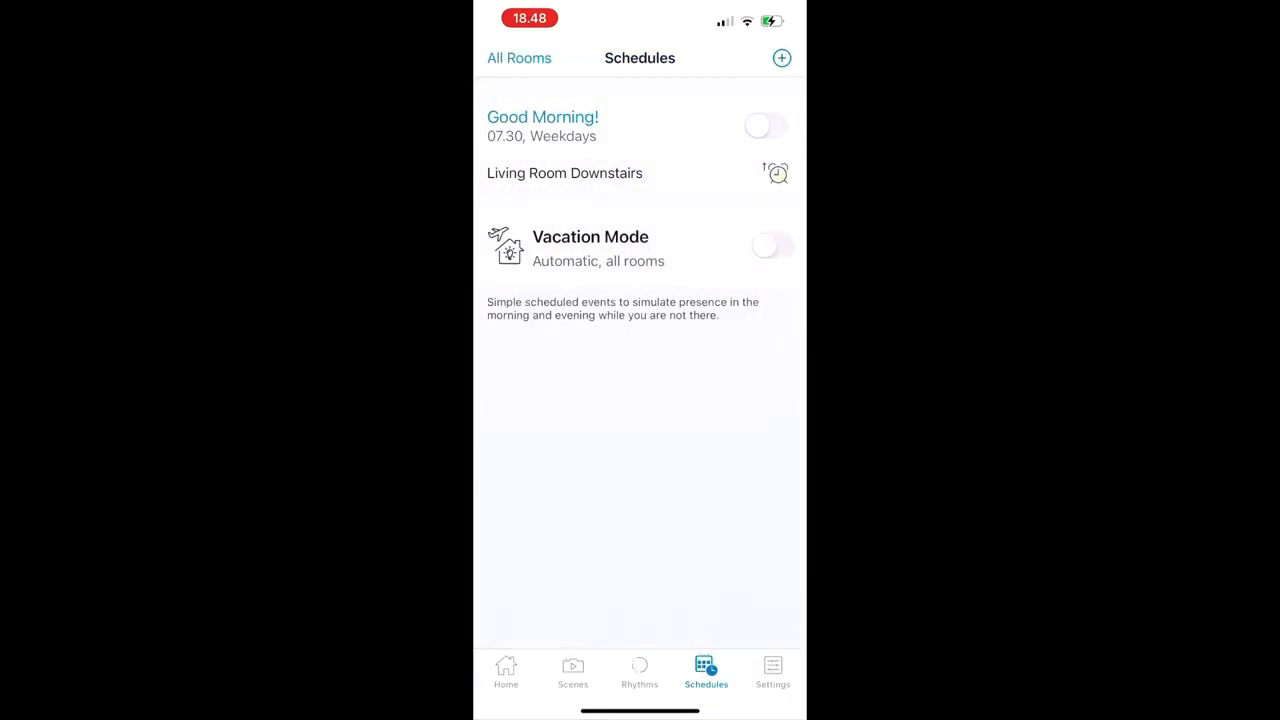
click(772, 670)
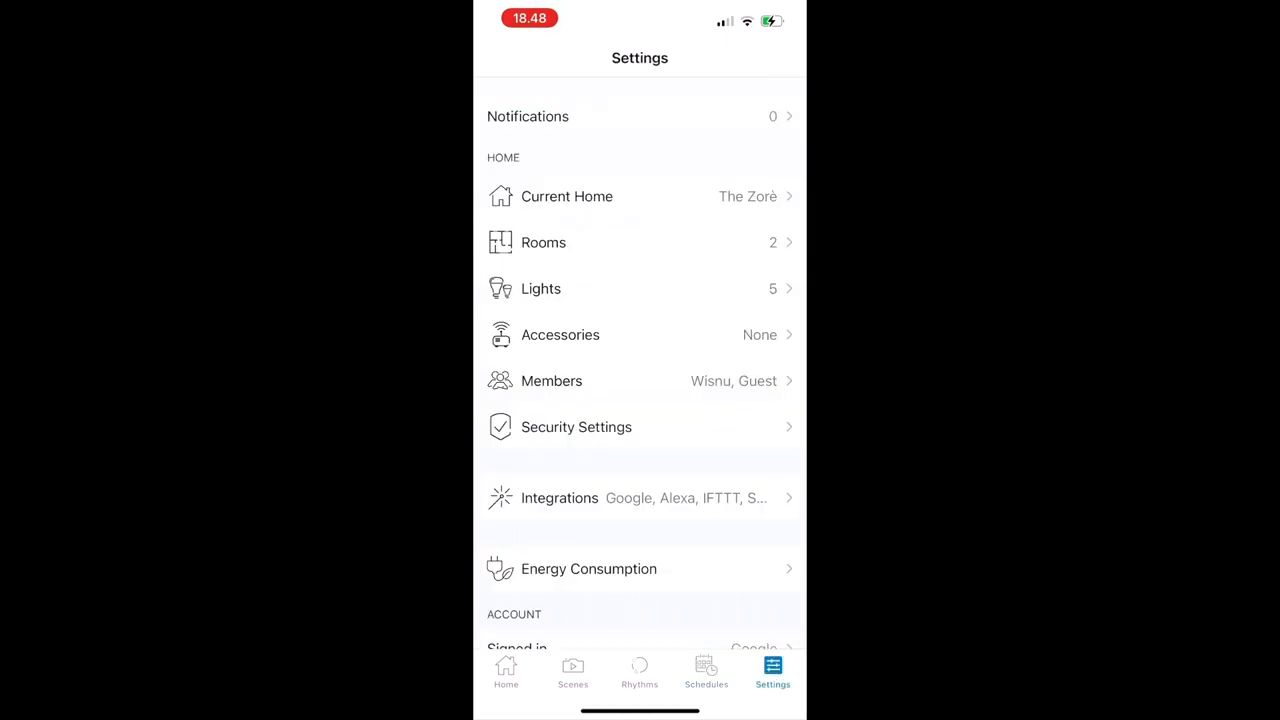
Review the home's two owners under Members and start a new member invitation.
scroll(down, 3)
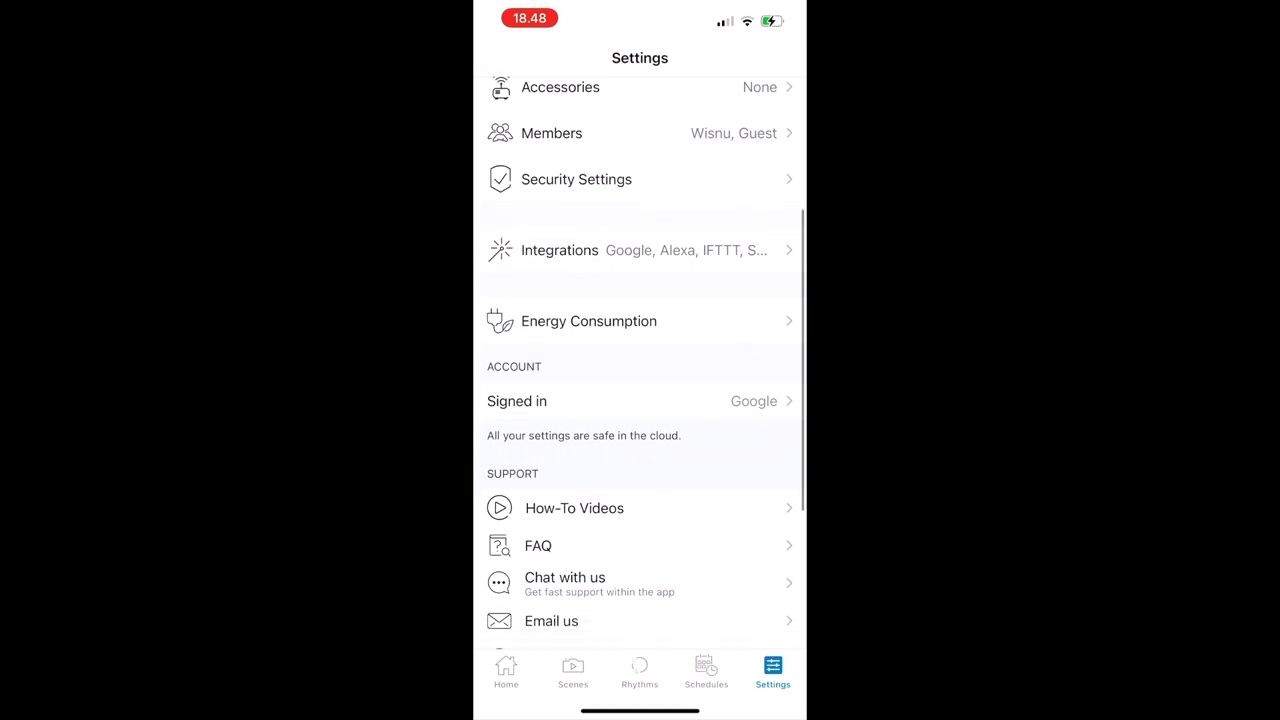
scroll(down, 3)
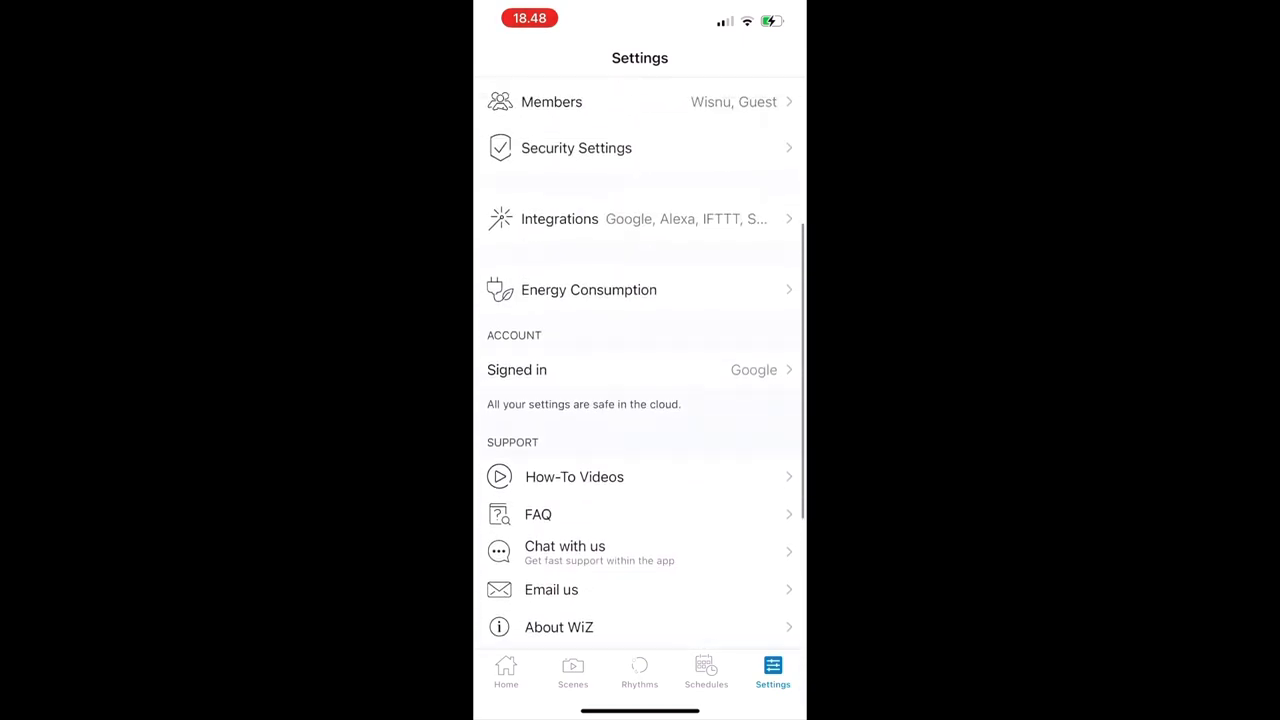
scroll(down, 3)
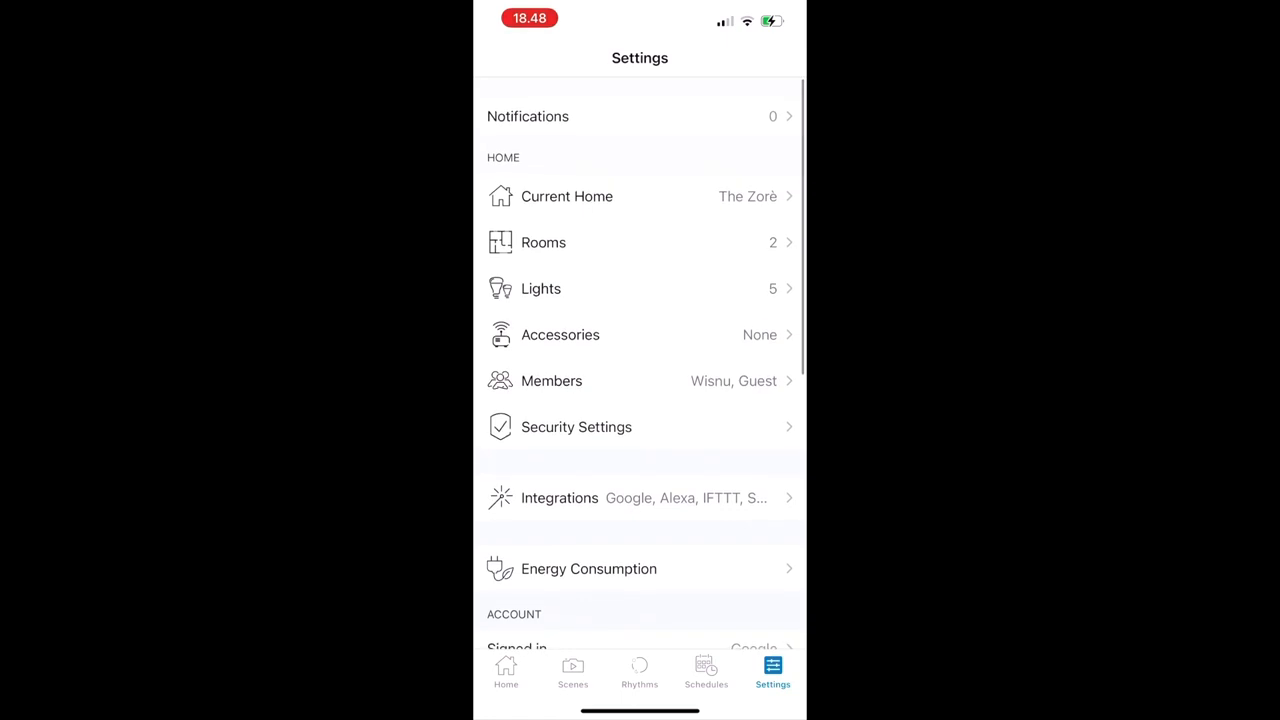
click(551, 380)
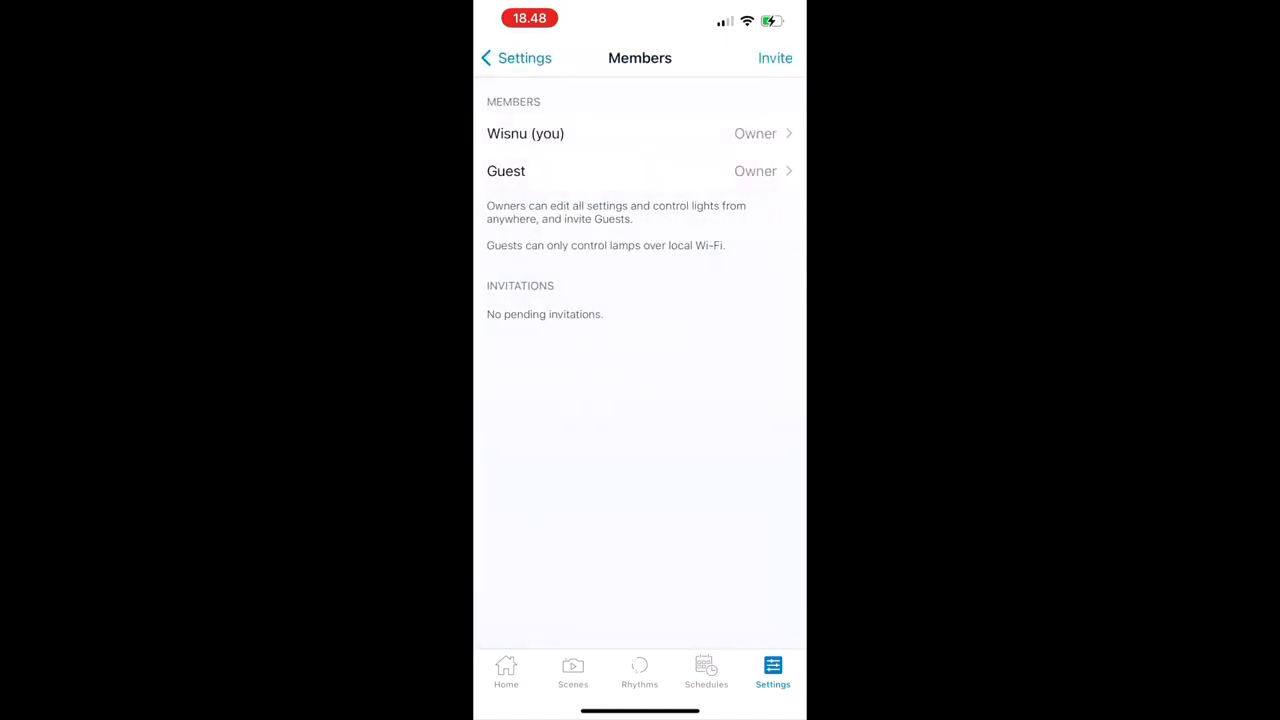
click(775, 57)
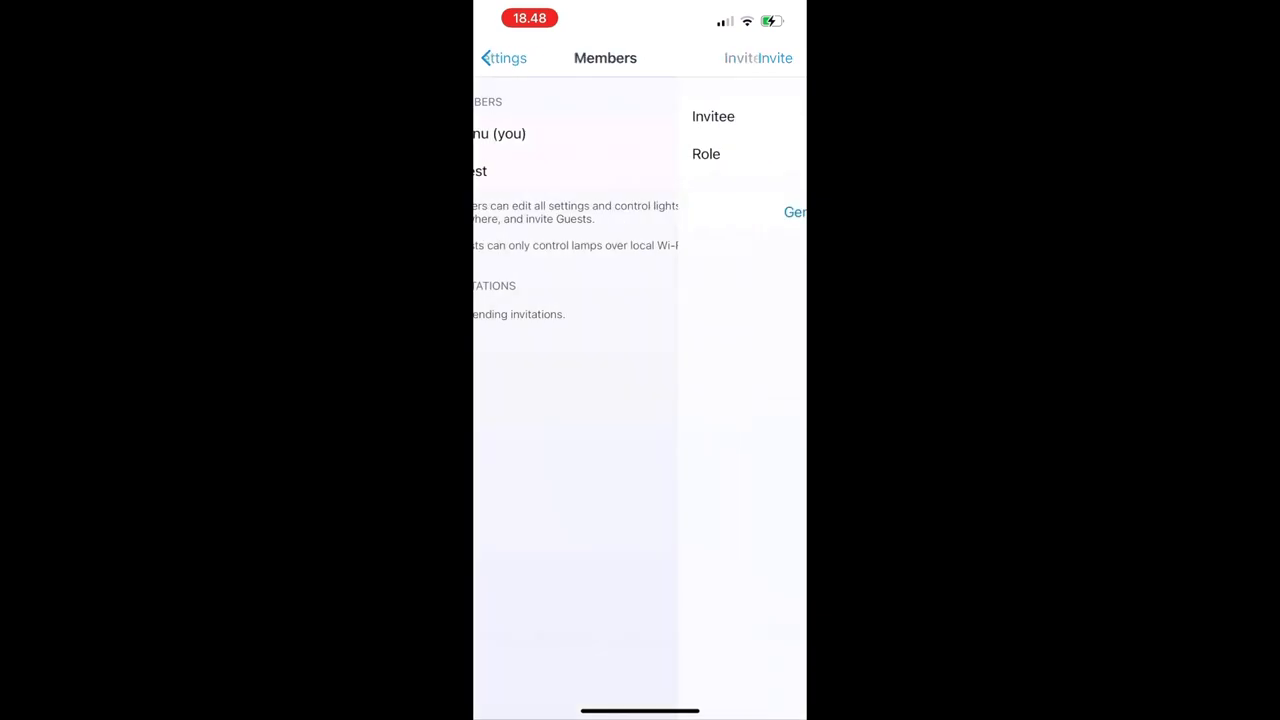